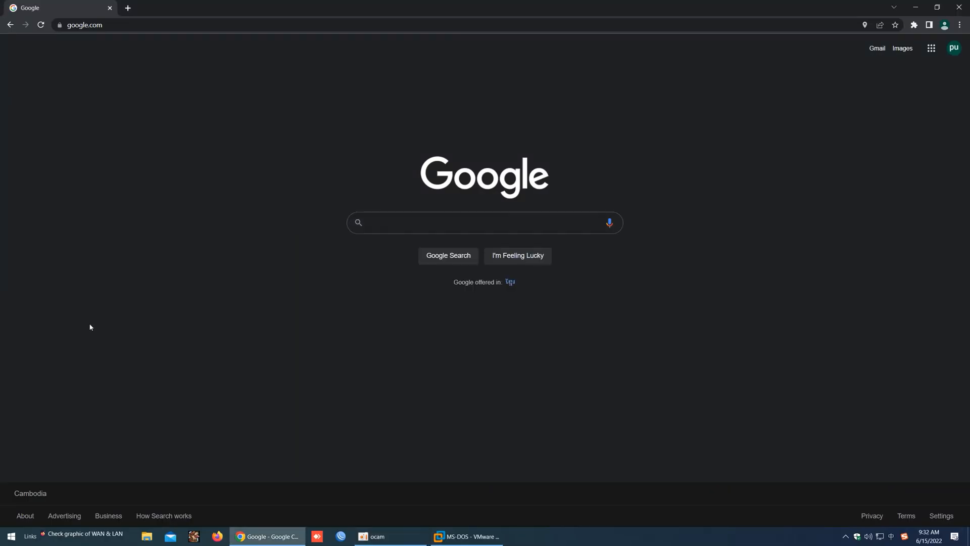
# Search Google for mikrotik to bring up the official MikroTik site in the results.
pyautogui.click(483, 222)
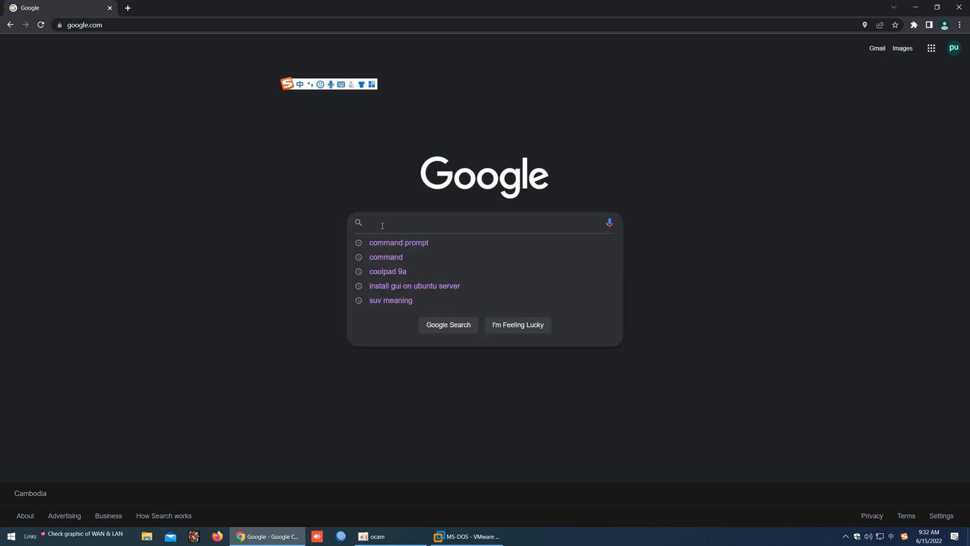
pyautogui.write('mik')
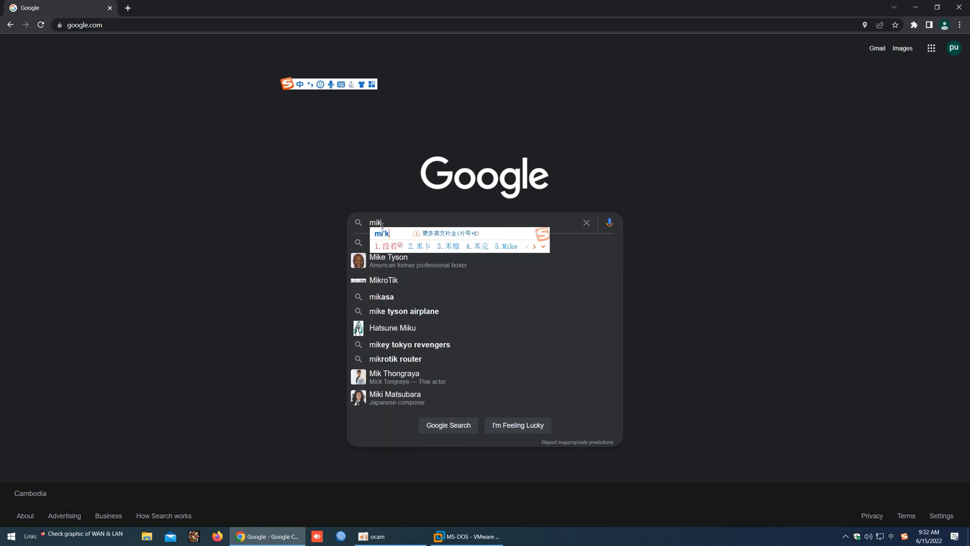
pyautogui.press('backspace')
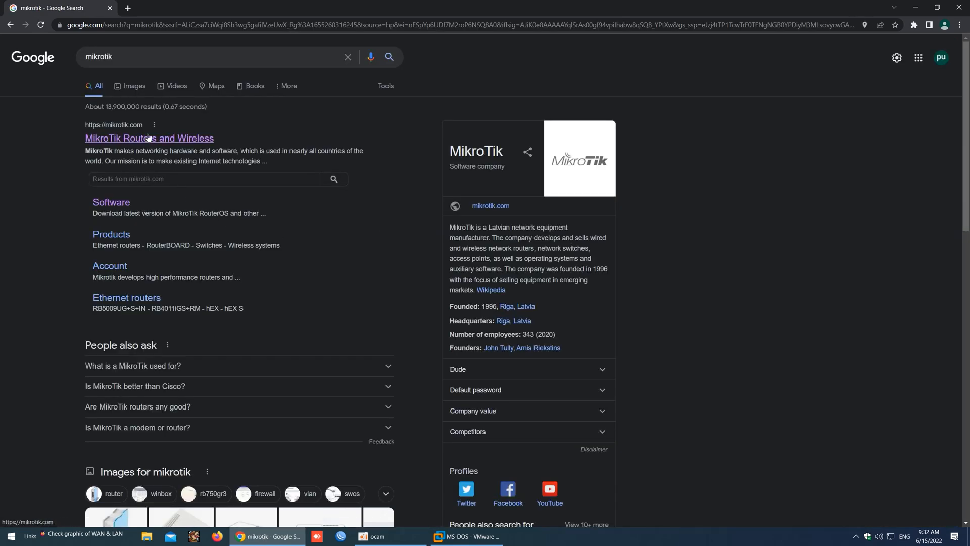
# From MikroTik's Software page, download WinBox 3.36 (64-bit) as winbox64.exe.
pyautogui.click(148, 138)
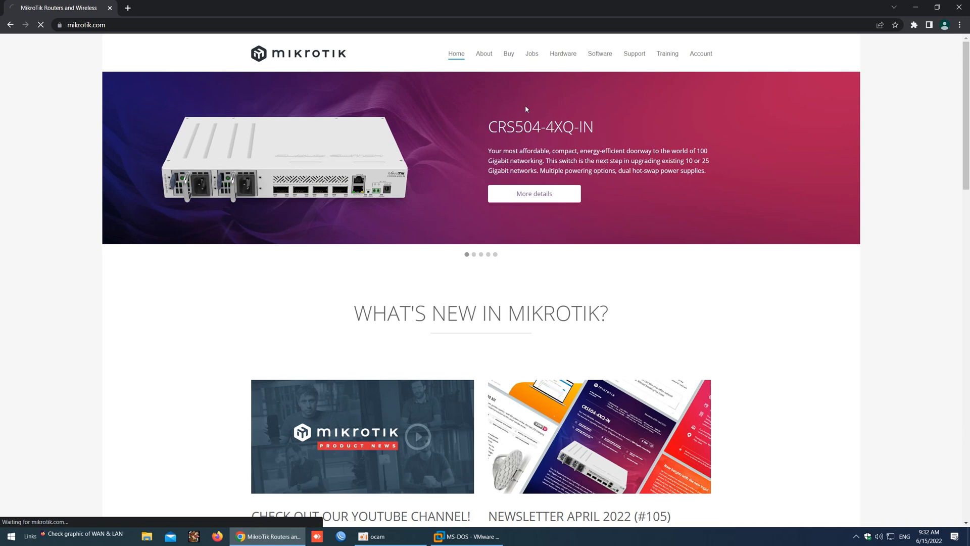
pyautogui.click(599, 53)
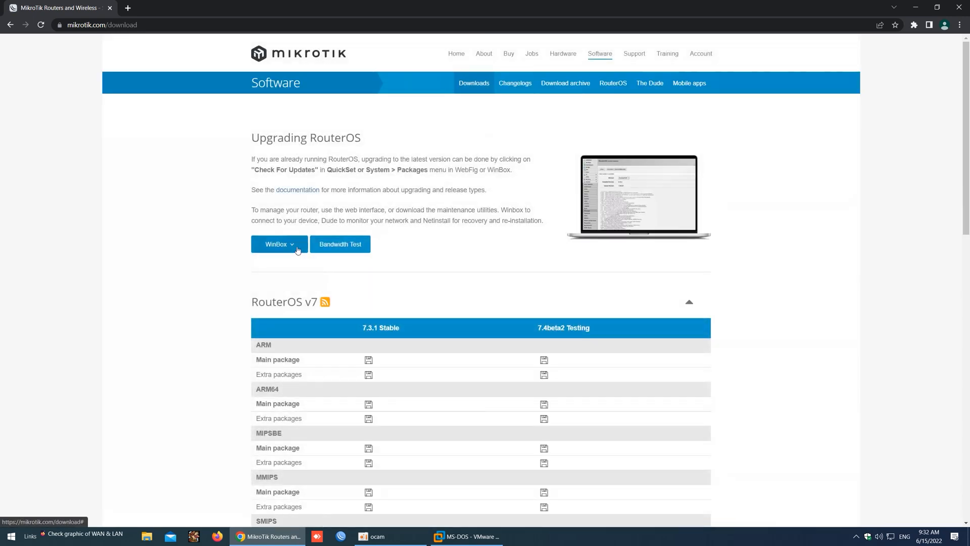
pyautogui.click(278, 244)
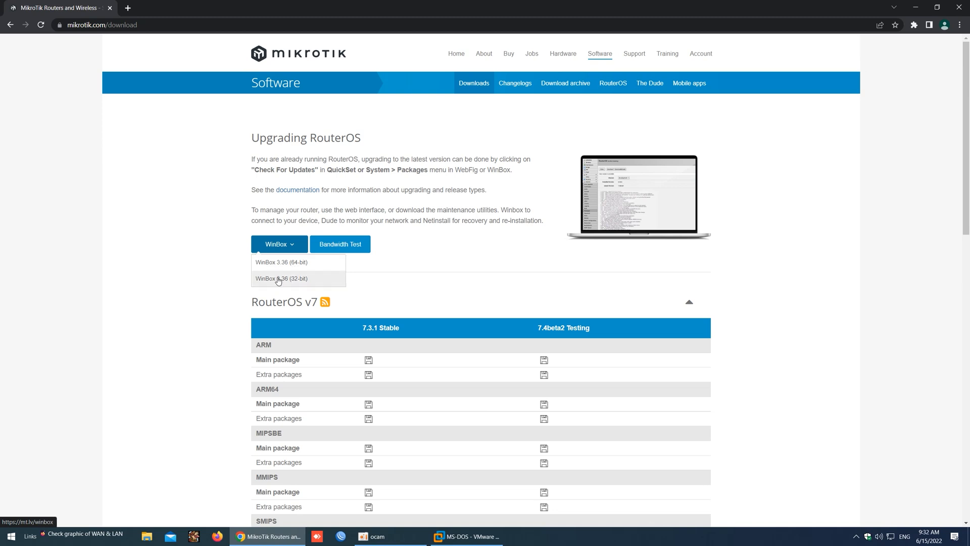
pyautogui.moveTo(289, 265)
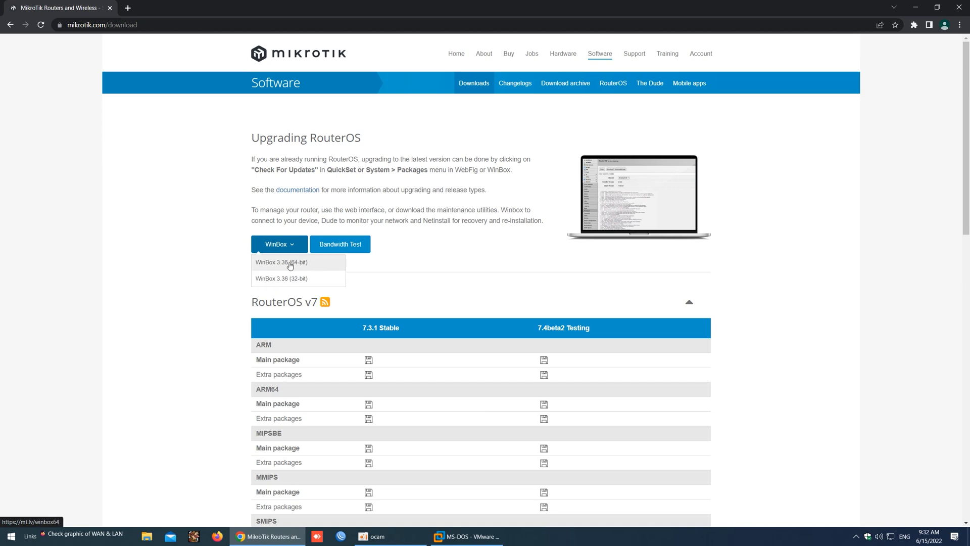
pyautogui.moveTo(285, 266)
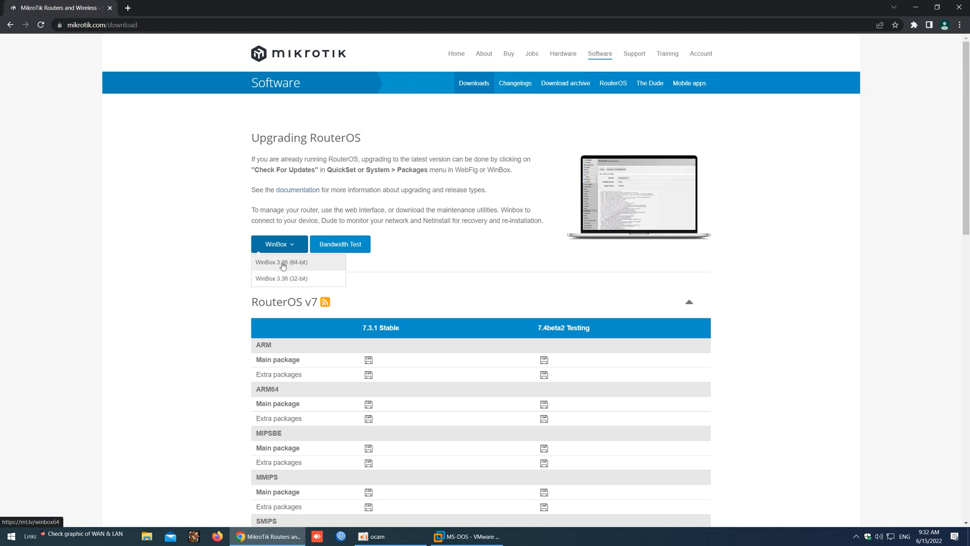
pyautogui.click(282, 262)
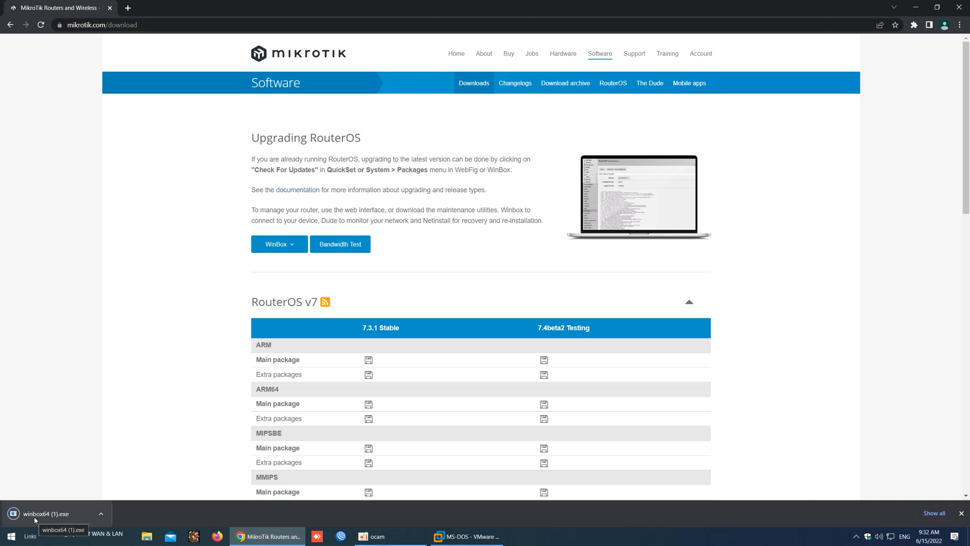
# Show the downloaded winbox64 (1).exe in the Downloads folder via Chrome's Show in folder.
pyautogui.click(100, 514)
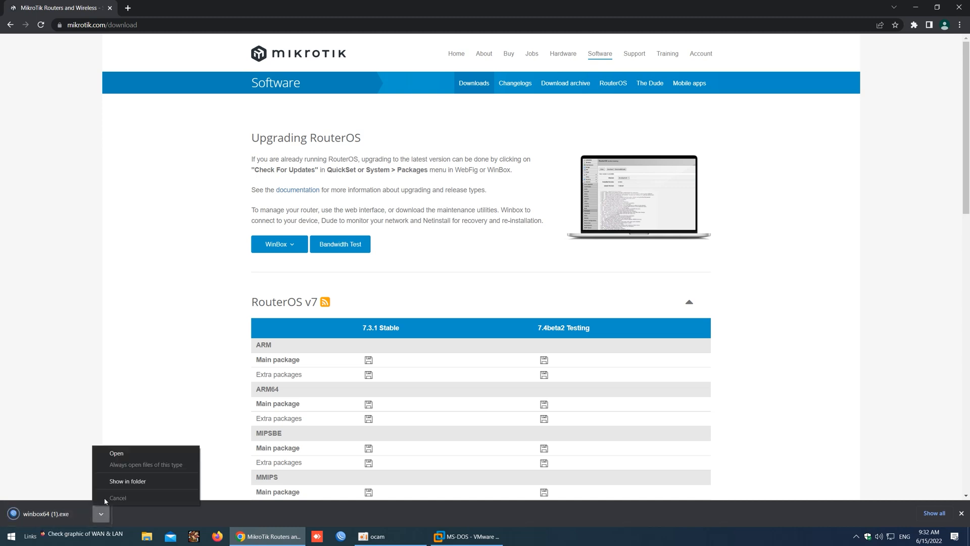
pyautogui.click(127, 484)
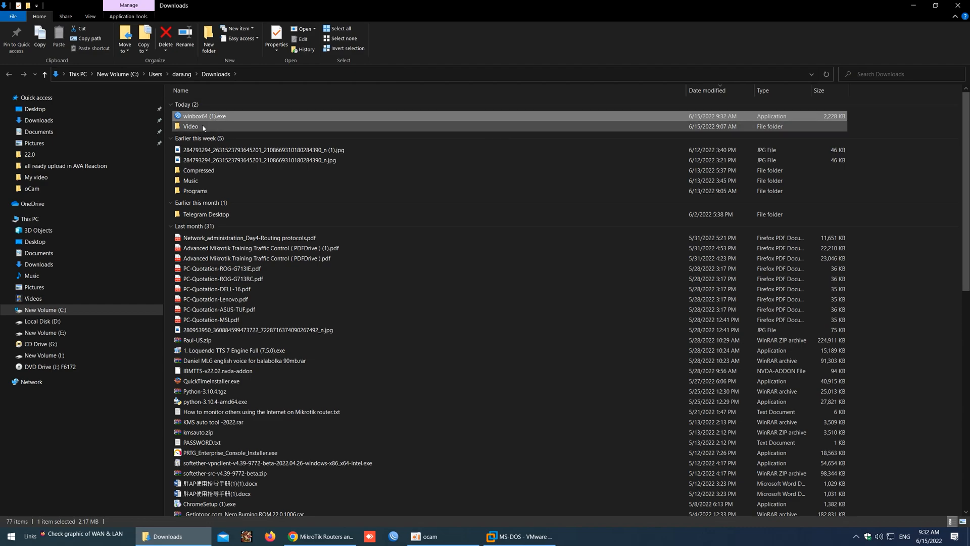
pyautogui.click(519, 537)
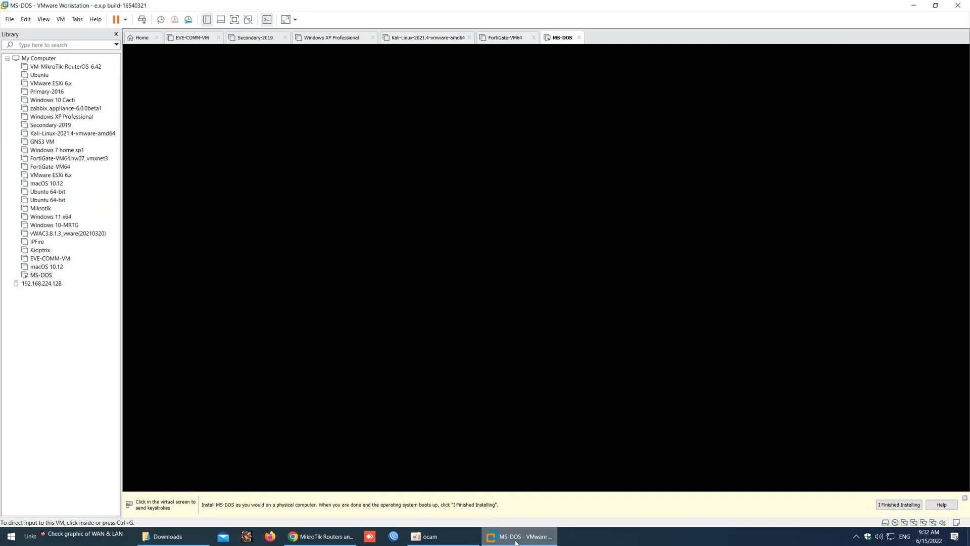
pyautogui.click(172, 536)
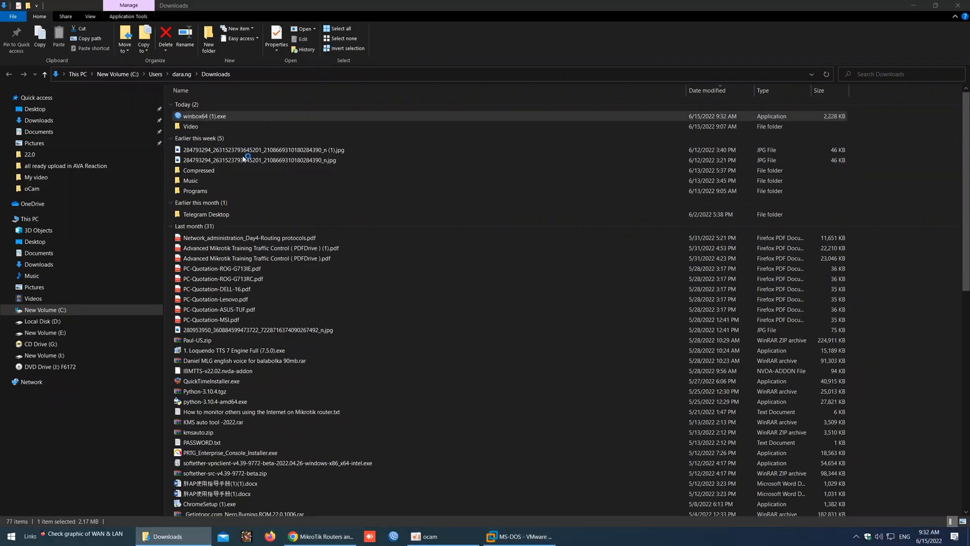
# Run winbox64 (1).exe and refresh Neighbors to find the MikroTik router at 172.30.0.1 (v5.22).
pyautogui.doubleClick(205, 115)
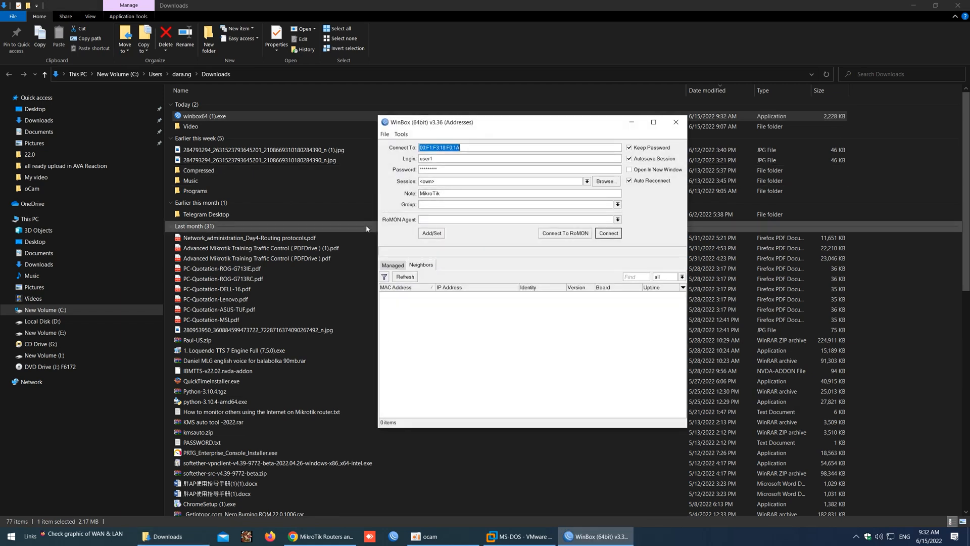
pyautogui.click(404, 279)
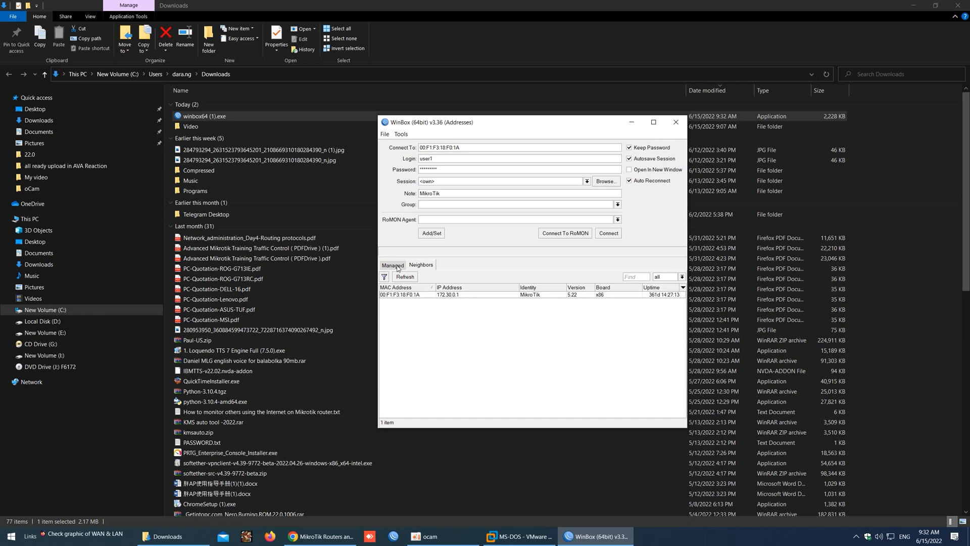
pyautogui.click(392, 266)
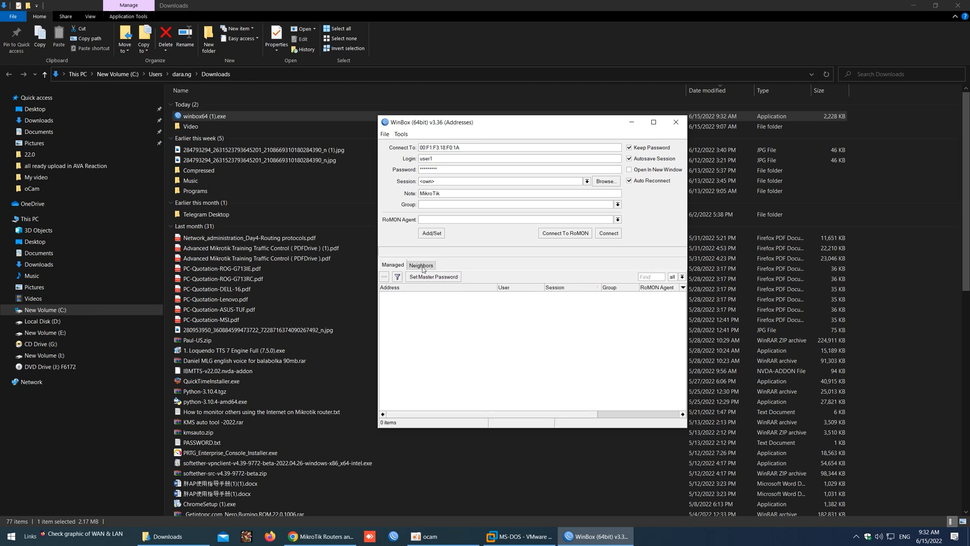
pyautogui.moveTo(418, 269)
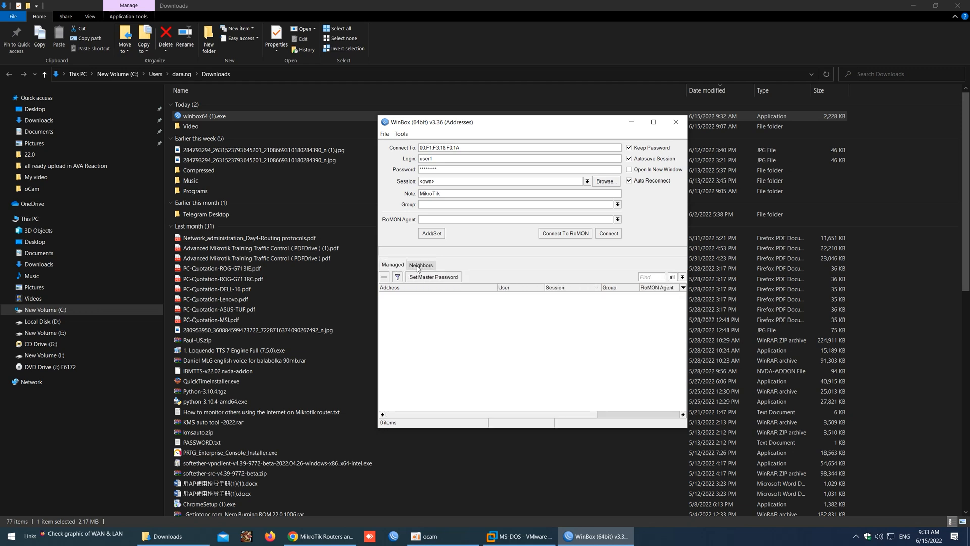
pyautogui.click(421, 265)
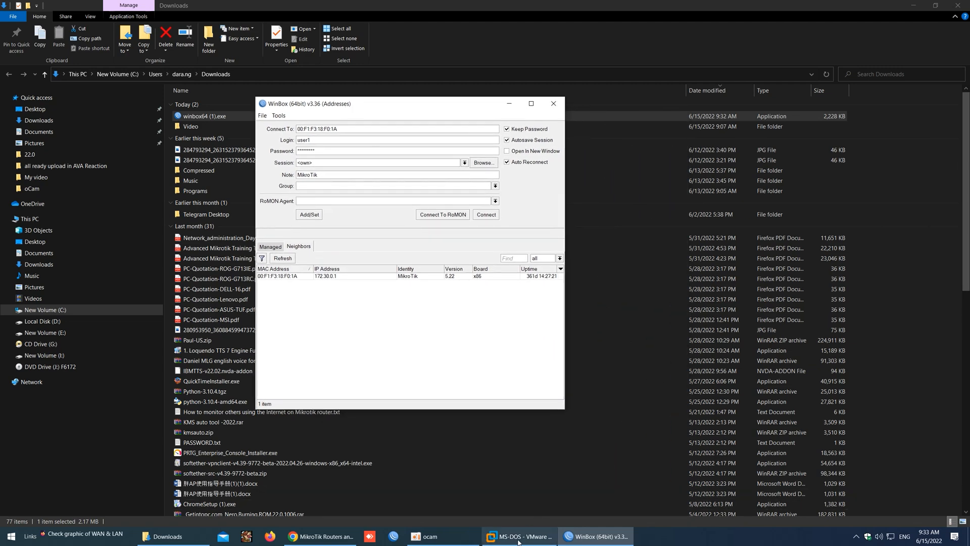
# Reach Network Connections through Control Panel's Network and Sharing Center adapter settings.
pyautogui.click(519, 536)
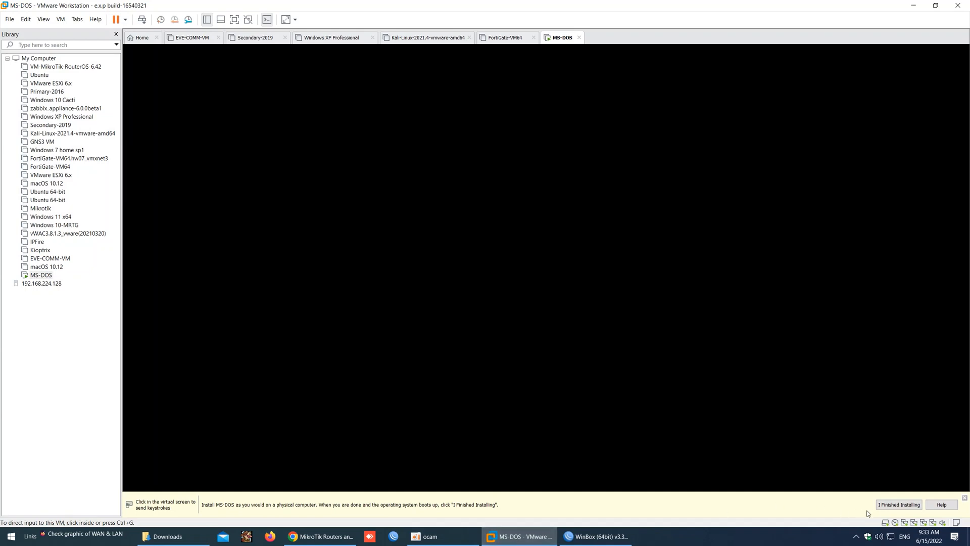
pyautogui.moveTo(625, 446)
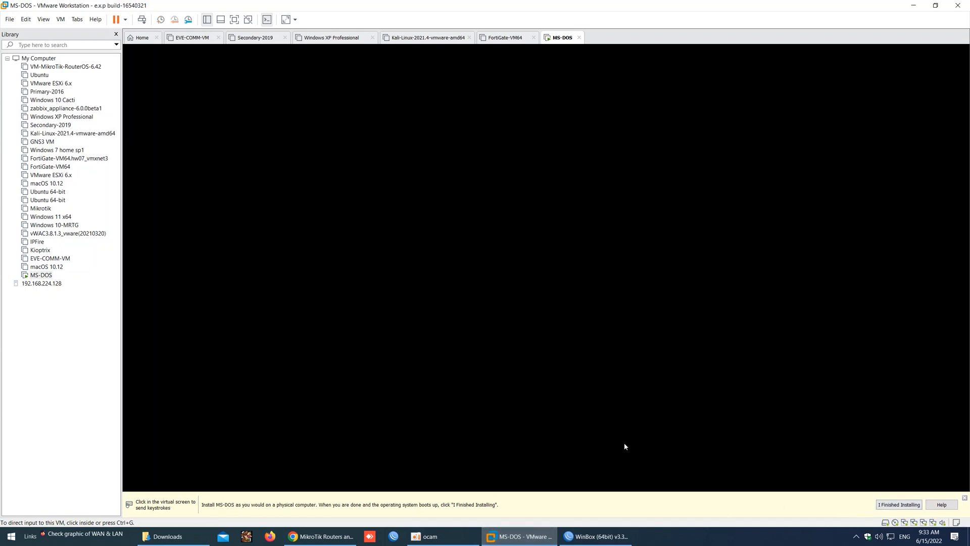
pyautogui.write('cont')
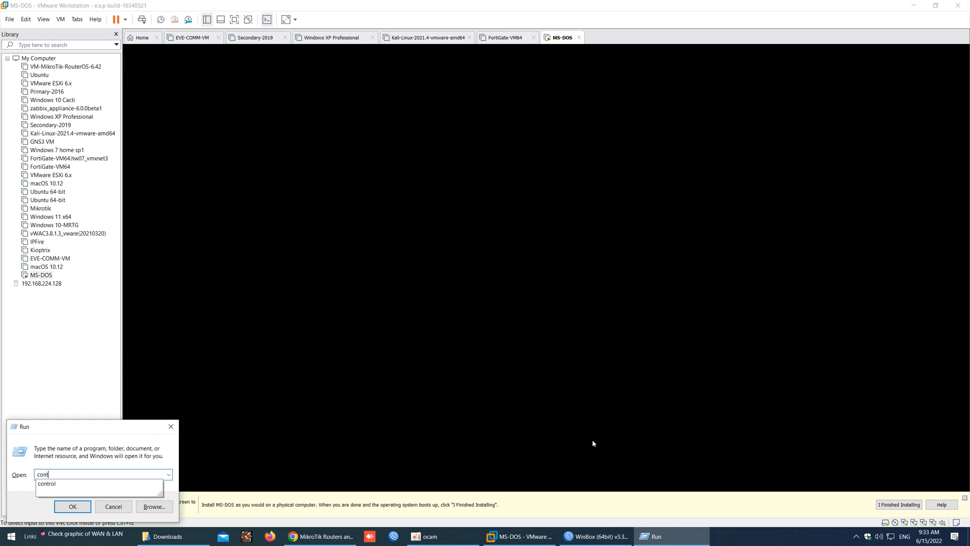
pyautogui.click(72, 507)
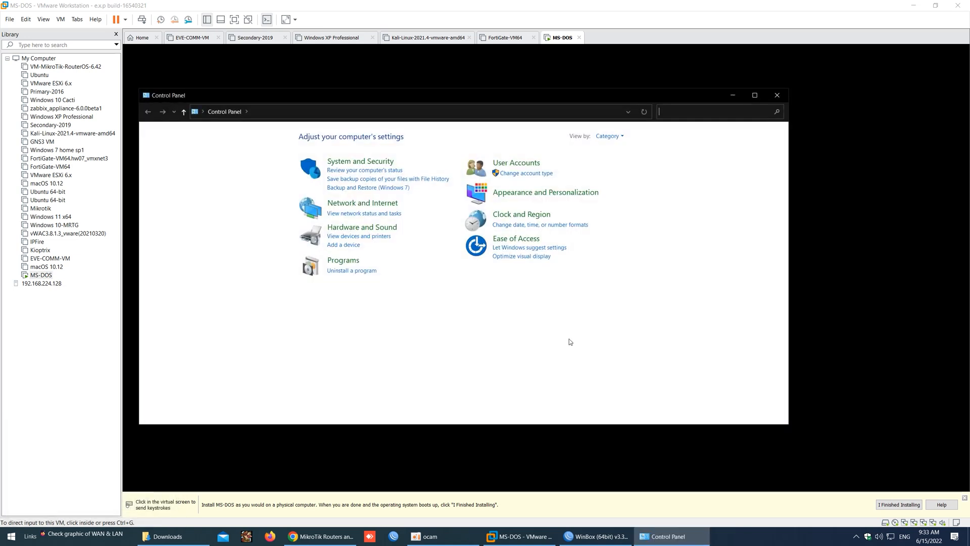
pyautogui.click(362, 202)
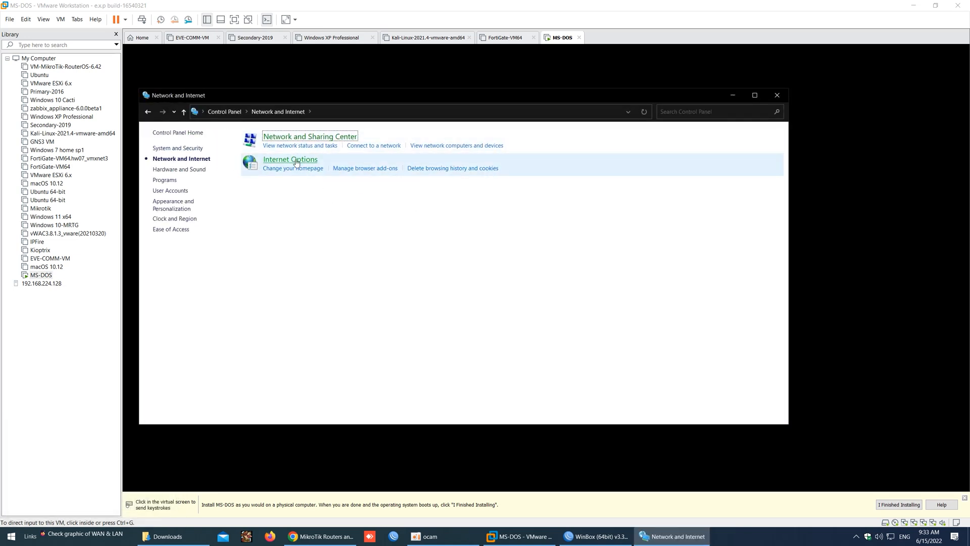
pyautogui.click(309, 137)
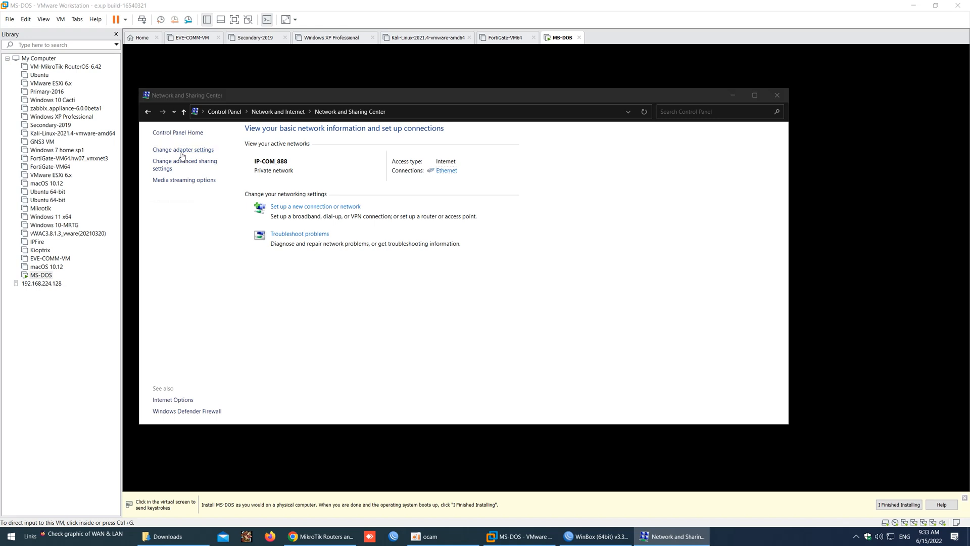
pyautogui.click(183, 150)
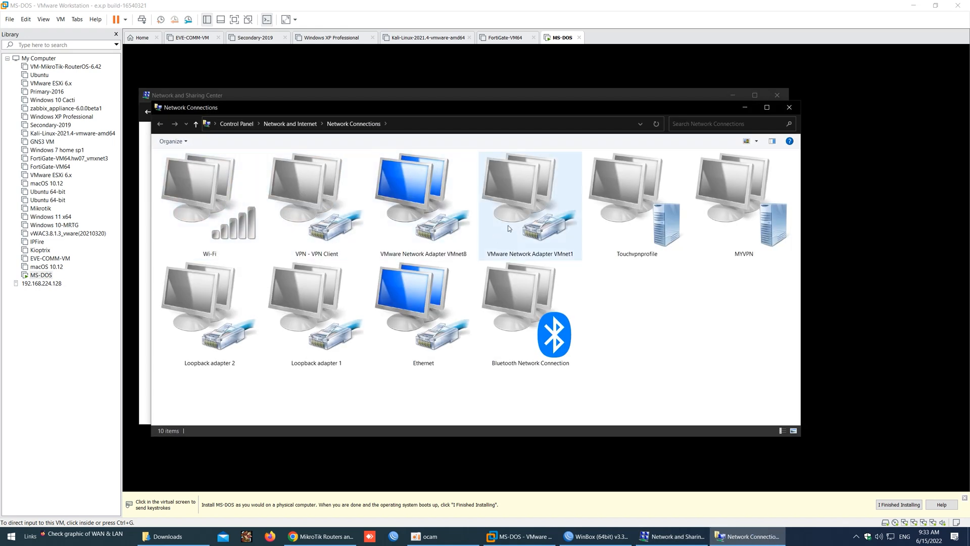
# Enable the VMware Network Adapter VMnet1 connection.
pyautogui.click(316, 204)
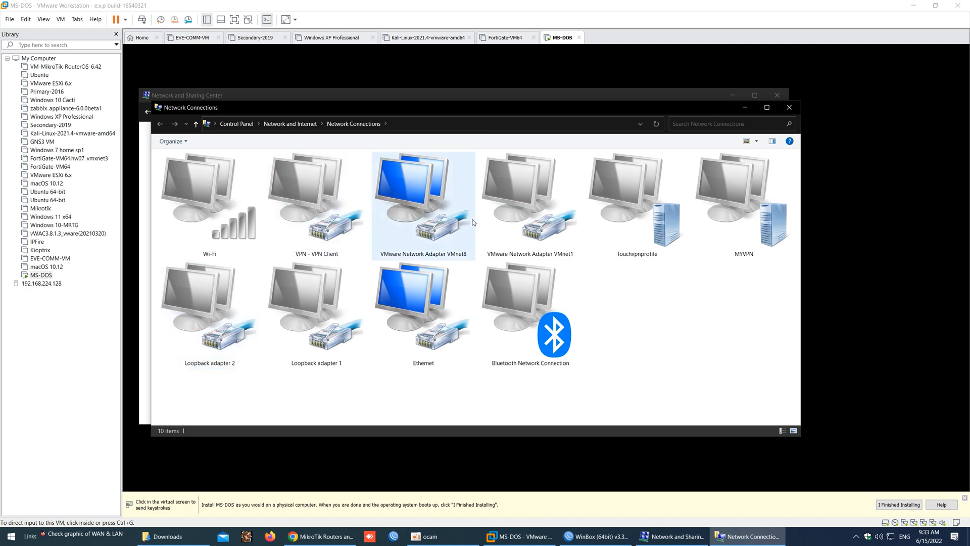
pyautogui.click(423, 192)
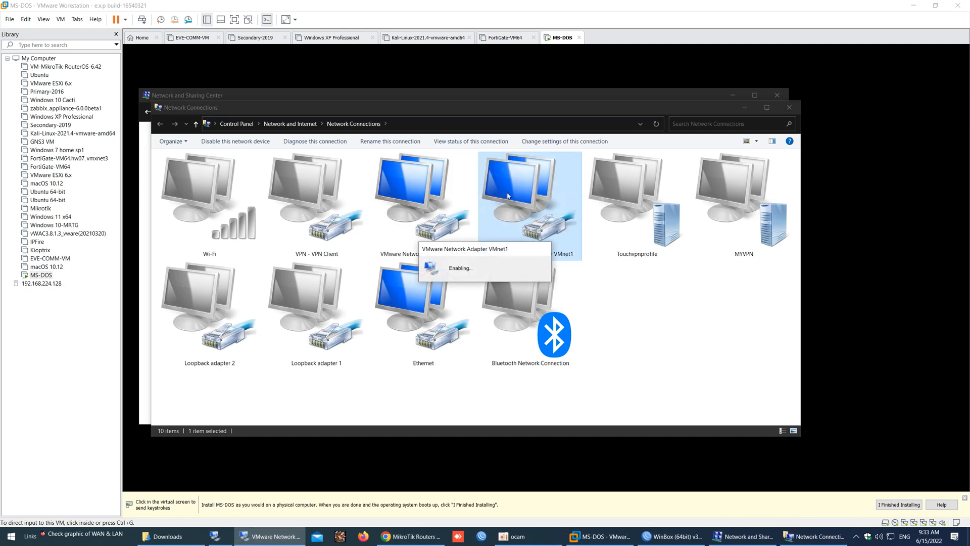
pyautogui.rightClick(529, 204)
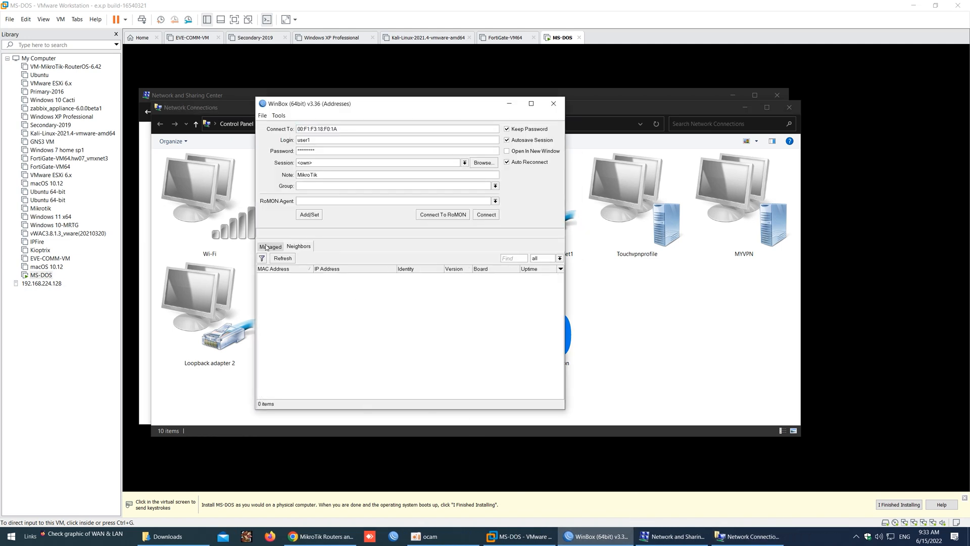
# Rescan WinBox Neighbors, finding no routers, then turn to VMware's network adapter icon.
pyautogui.click(283, 258)
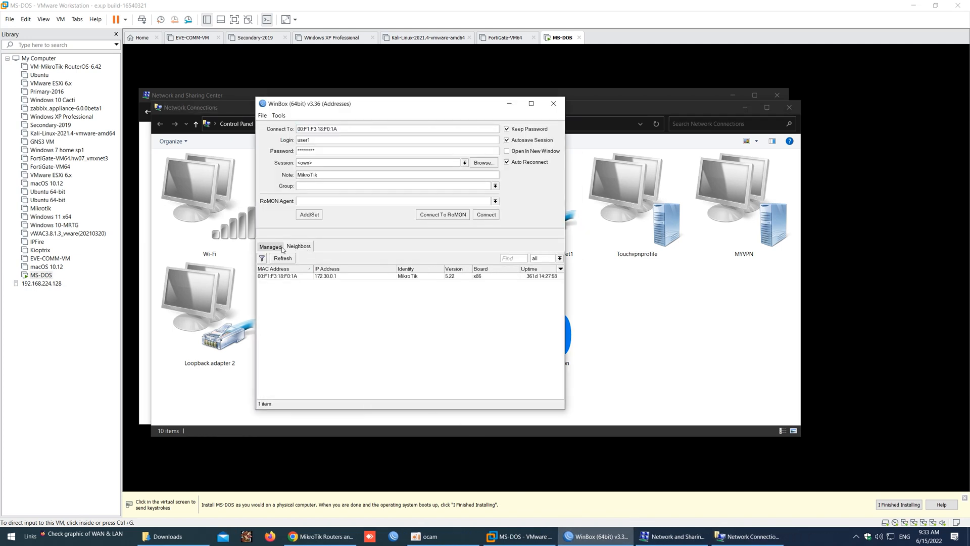
pyautogui.click(282, 257)
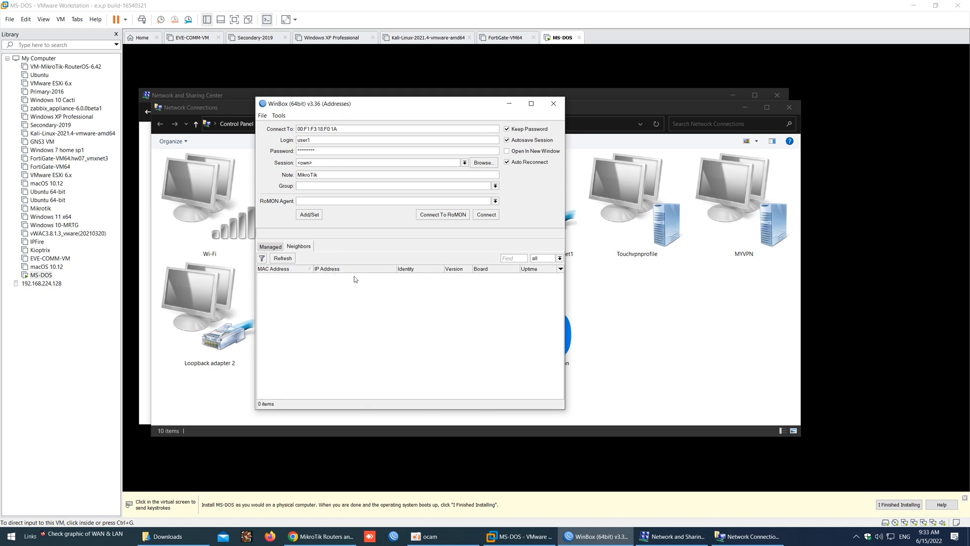
pyautogui.click(282, 258)
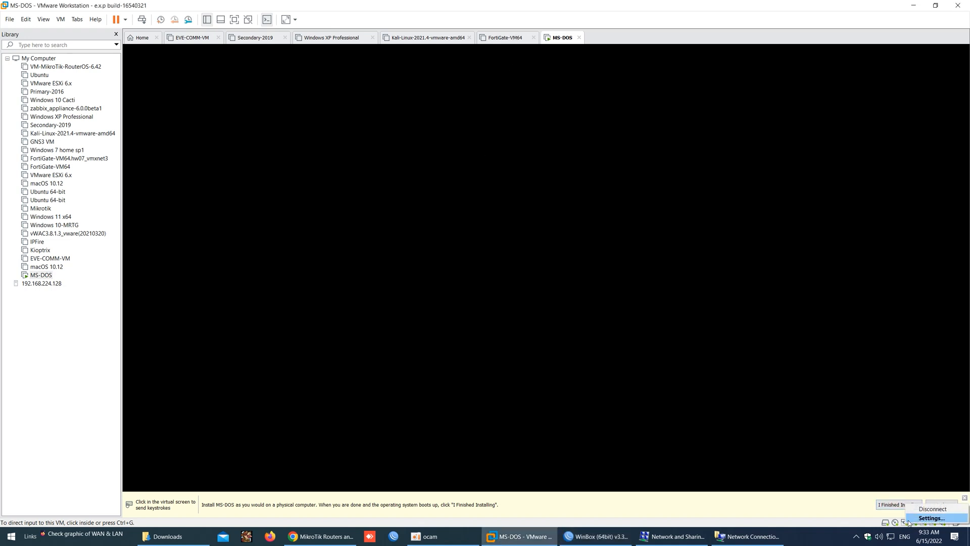
# Review the VM's Network Adapter settings, which use NAT, then return to WinBox.
pyautogui.click(931, 517)
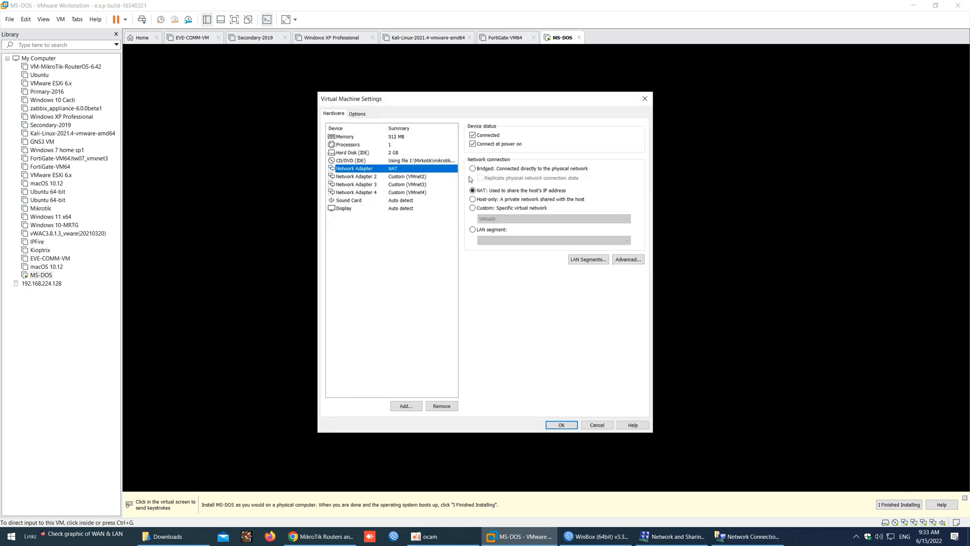
pyautogui.click(473, 169)
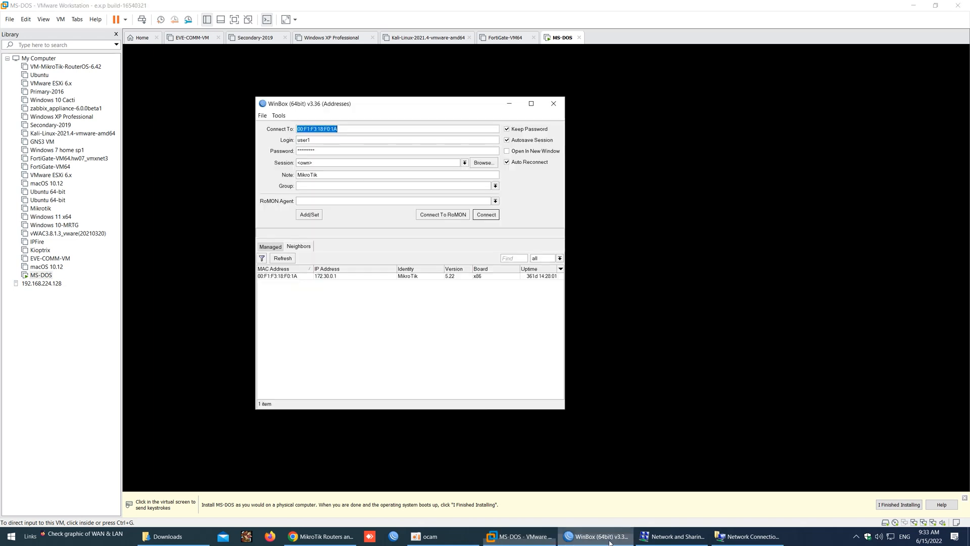
# Connect as admin with an empty password to the RouterOS 7.3.1 router at 00:0C:29:A3:C8:63.
pyautogui.click(282, 257)
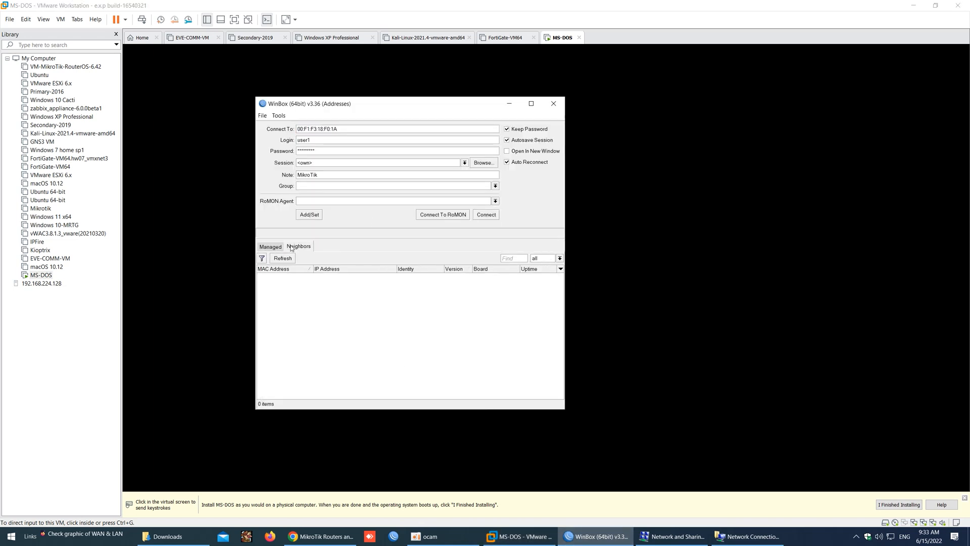
pyautogui.click(271, 246)
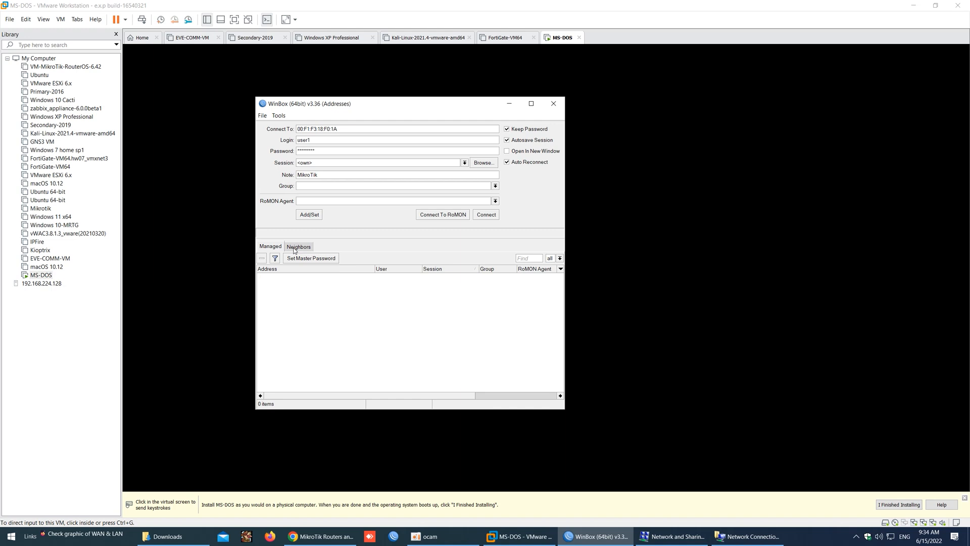
pyautogui.click(298, 246)
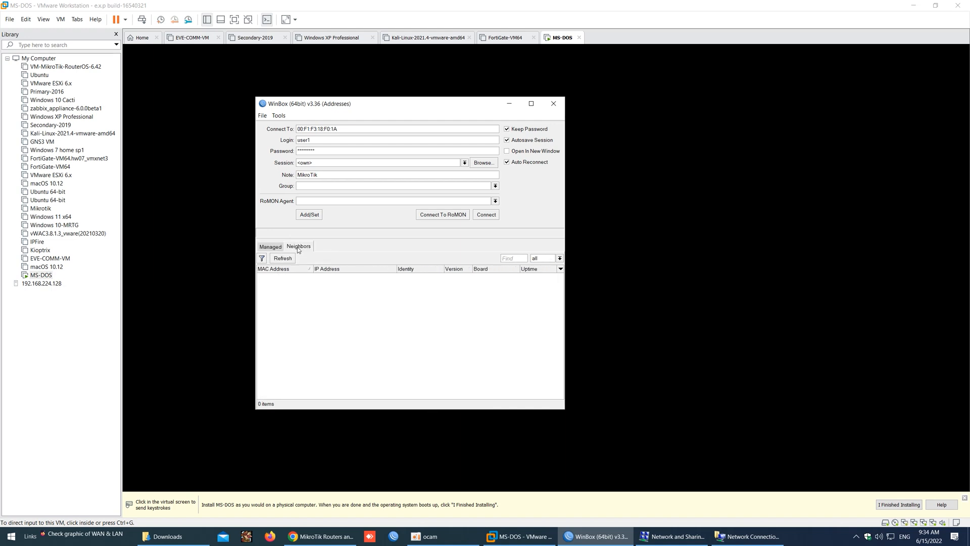
pyautogui.click(282, 257)
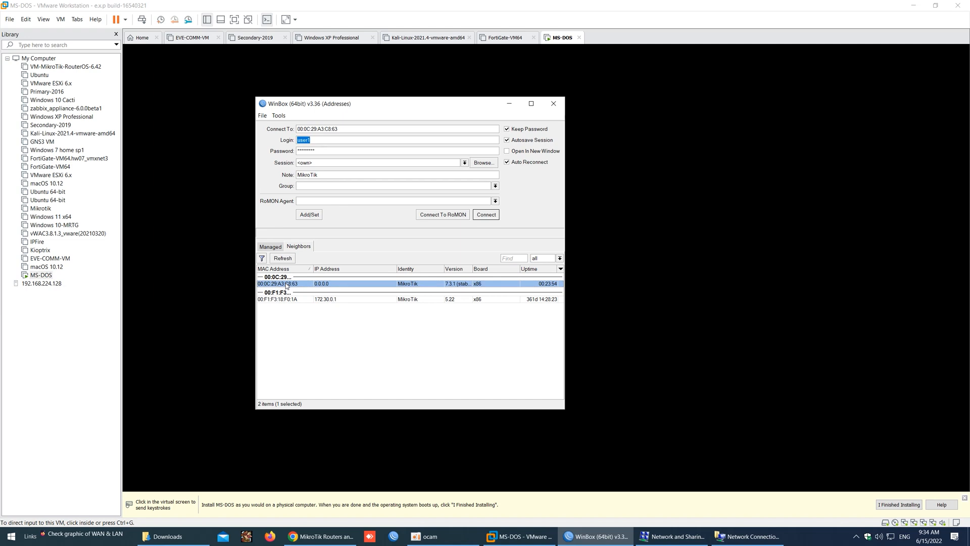
pyautogui.moveTo(382, 226)
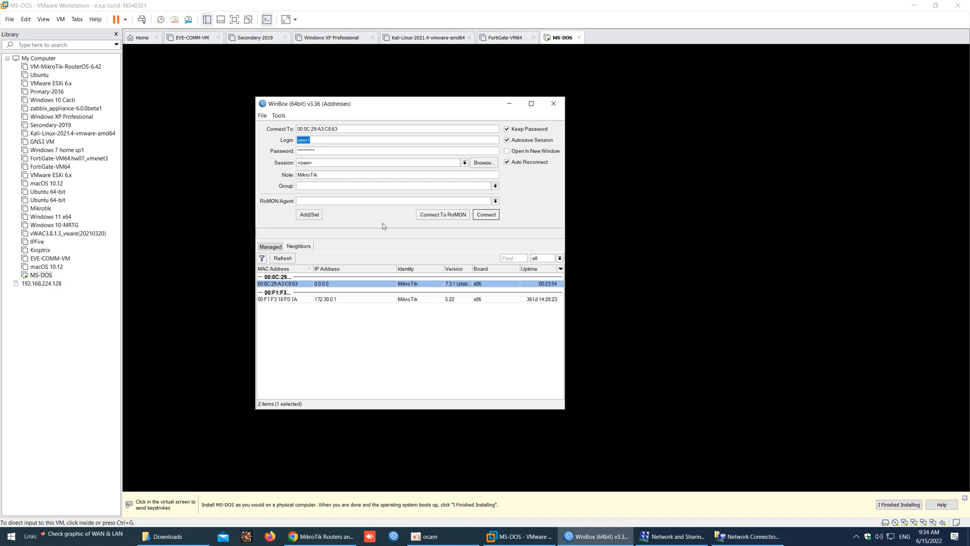
pyautogui.write('admin')
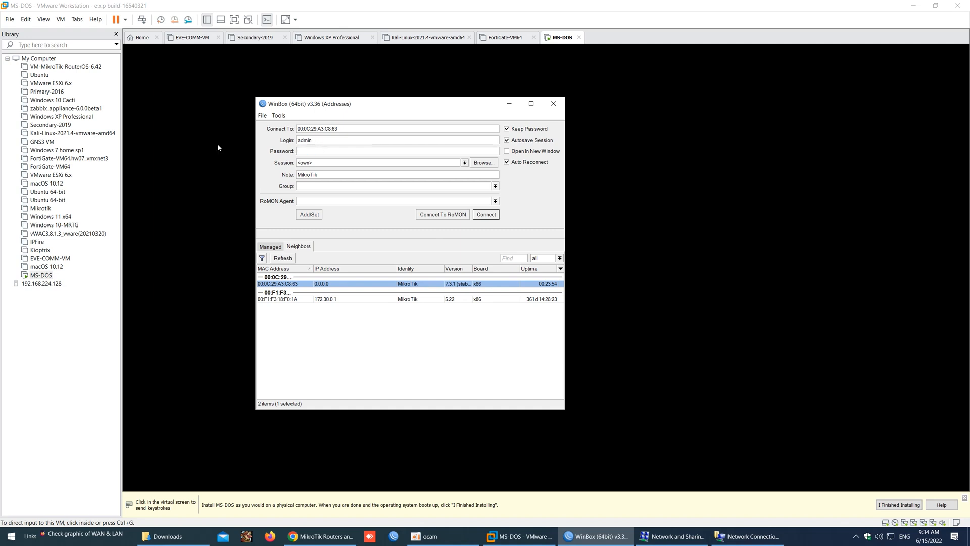
pyautogui.click(487, 214)
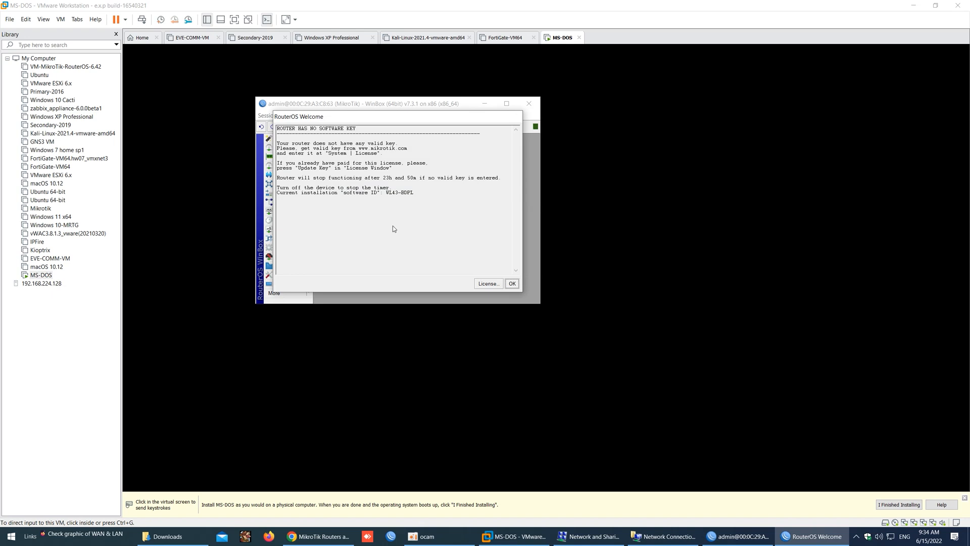
# Dismiss the welcome notice and set a new admin password in the Change Password Now dialog.
pyautogui.click(512, 283)
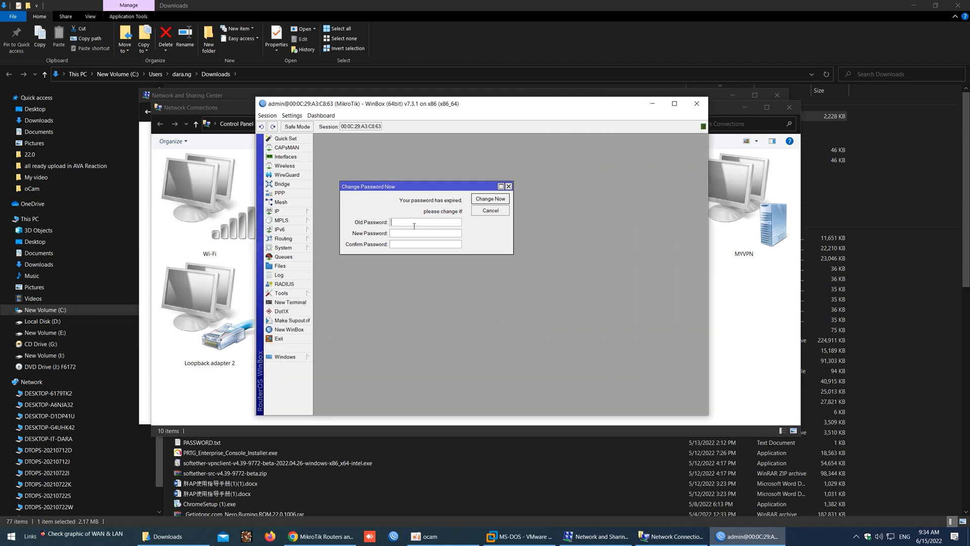
pyautogui.write('•')
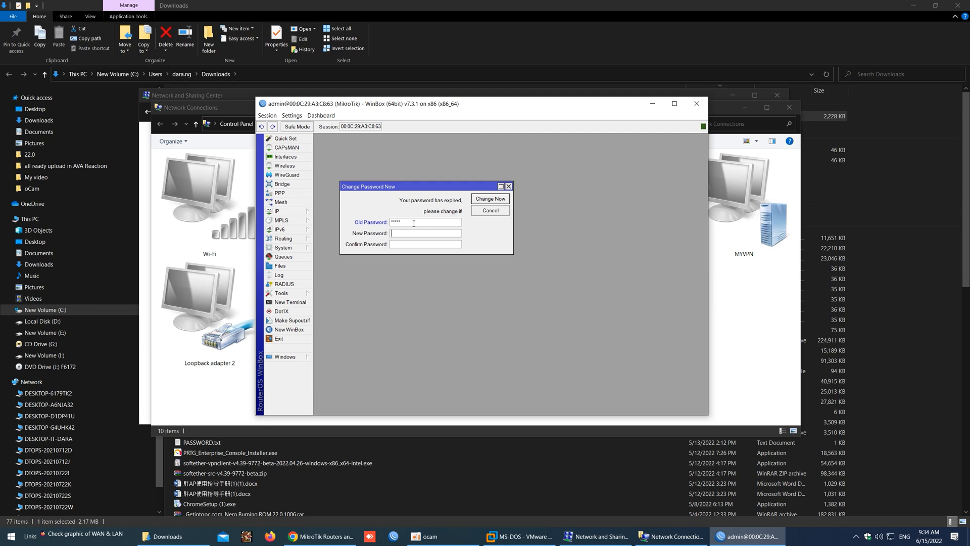
pyautogui.tripleClick(426, 222)
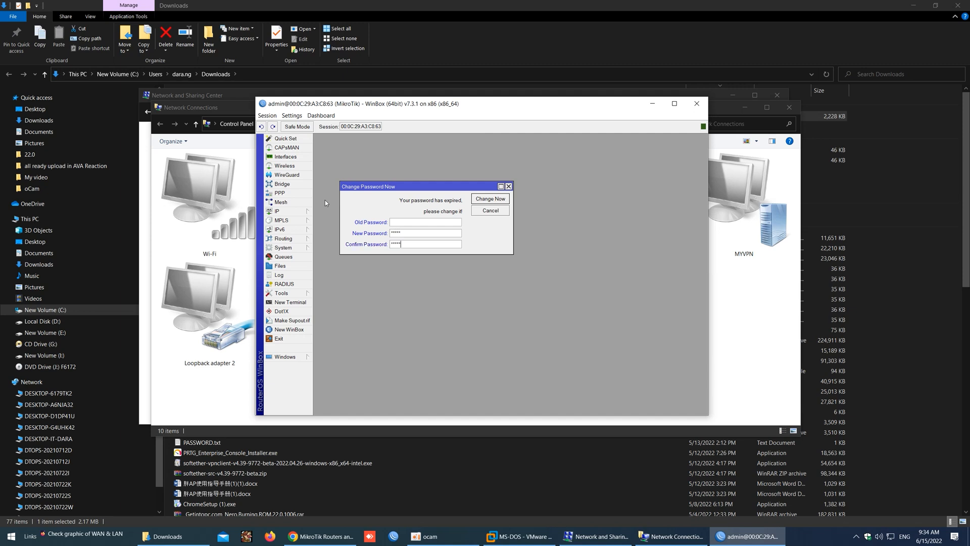
pyautogui.click(489, 210)
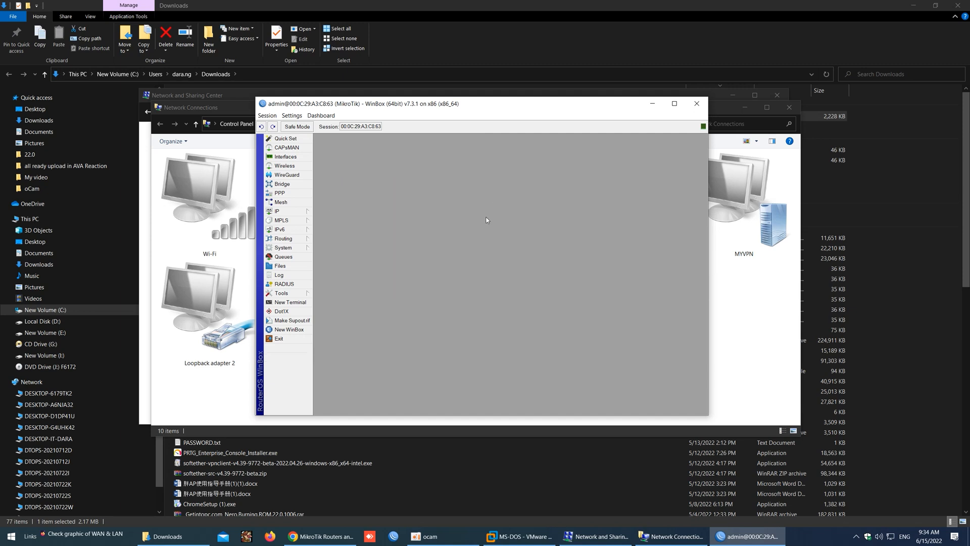